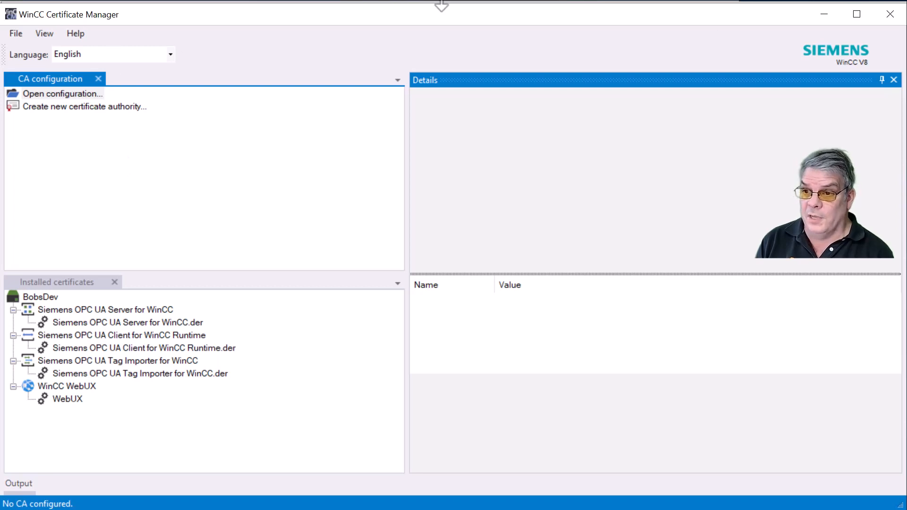
pyautogui.moveTo(824, 14)
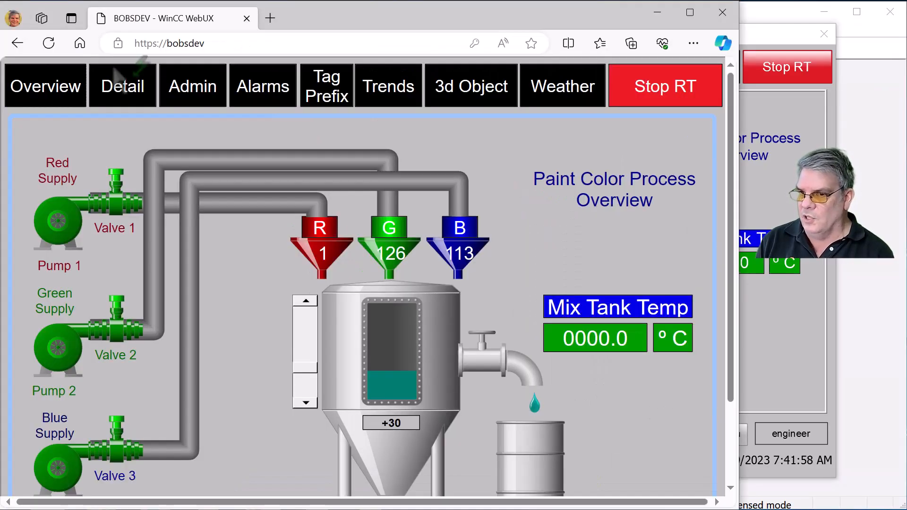
# Inspect the bobsdev site's certificate in Edge: connection secure, issued to and by BobsDev.
pyautogui.click(119, 44)
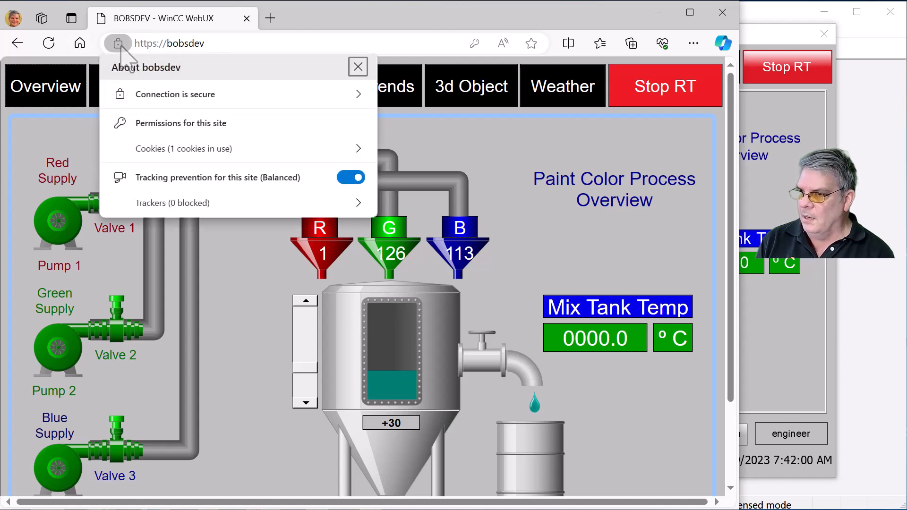
pyautogui.click(175, 95)
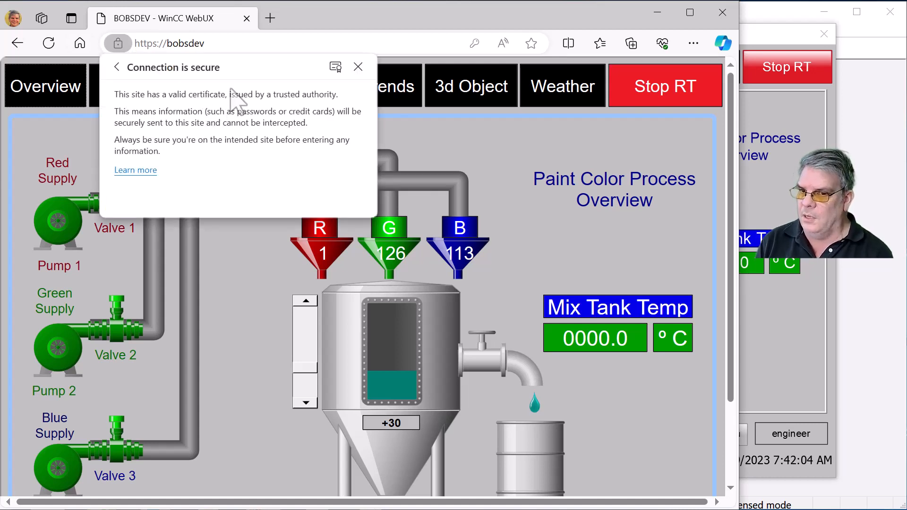
pyautogui.click(335, 66)
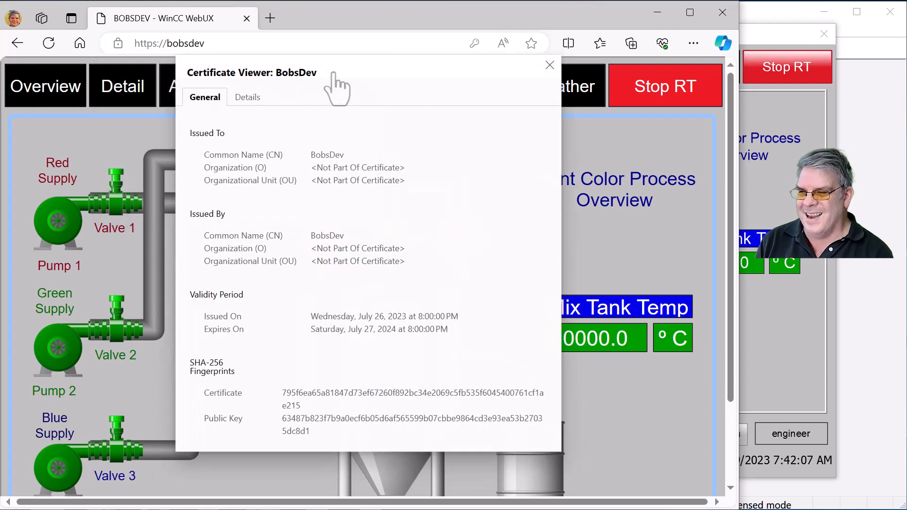
pyautogui.click(549, 64)
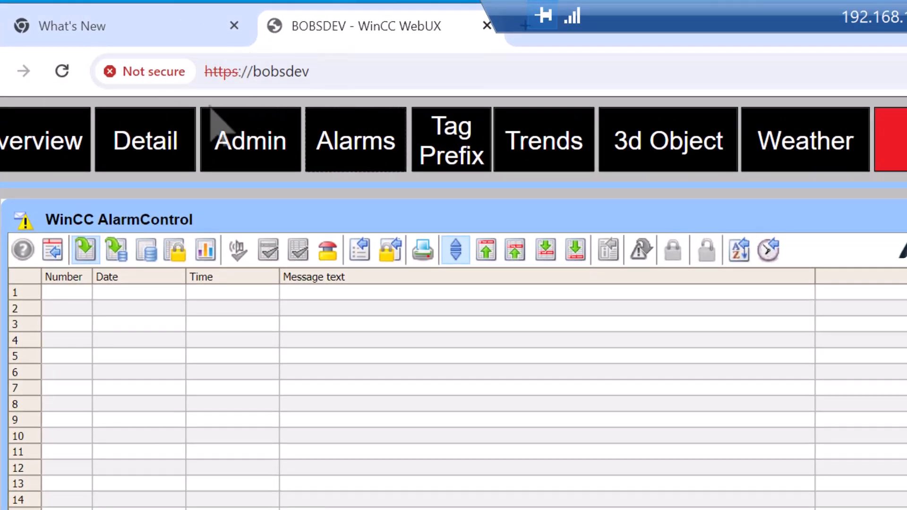
pyautogui.click(43, 140)
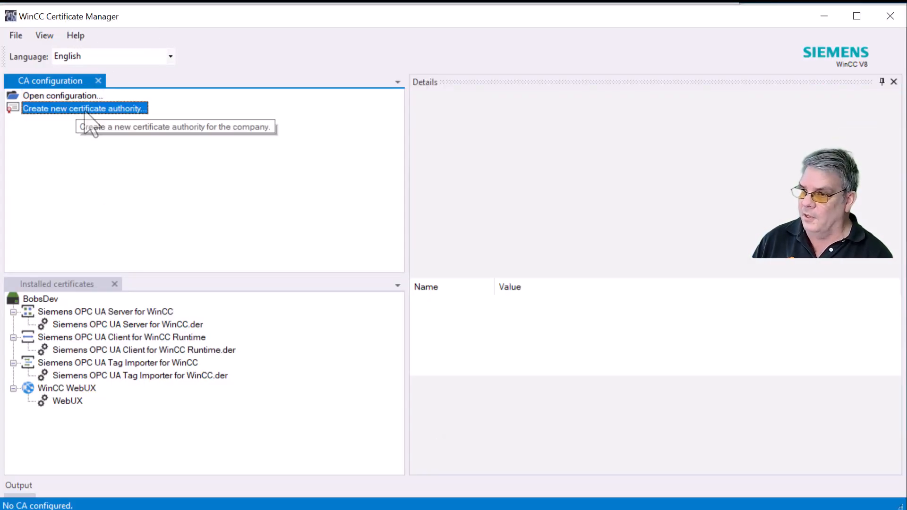
# Create the CA 'iQuest.Automation.WinCC Project CA' for iQuest, Dev, Alpharetta, GA, US with a password.
pyautogui.click(84, 107)
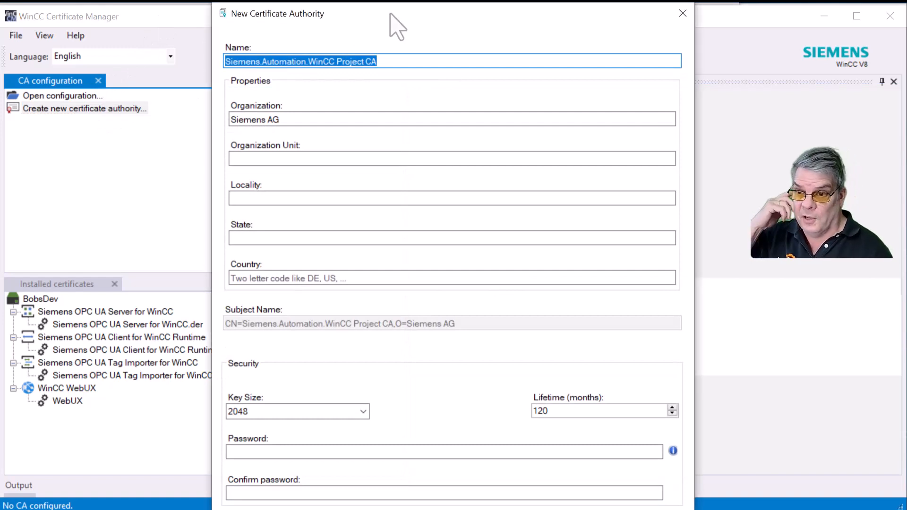
pyautogui.moveTo(448, 125)
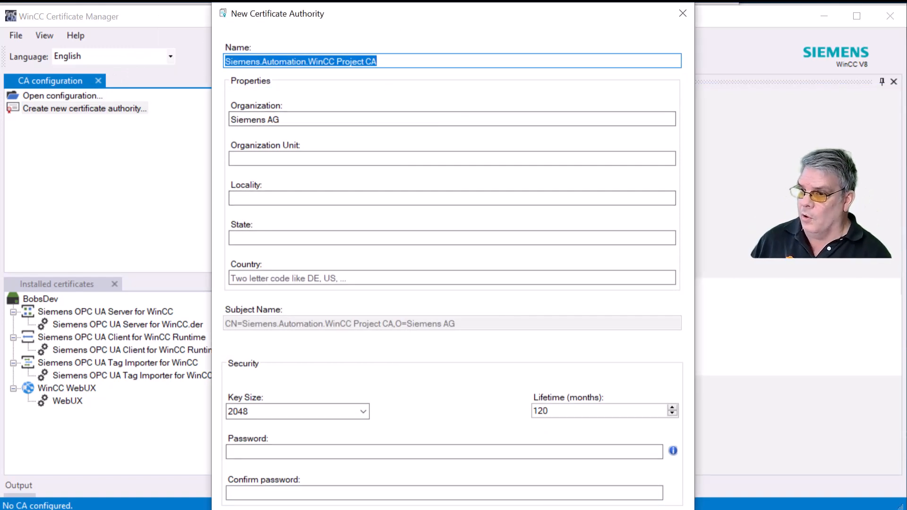
pyautogui.click(452, 158)
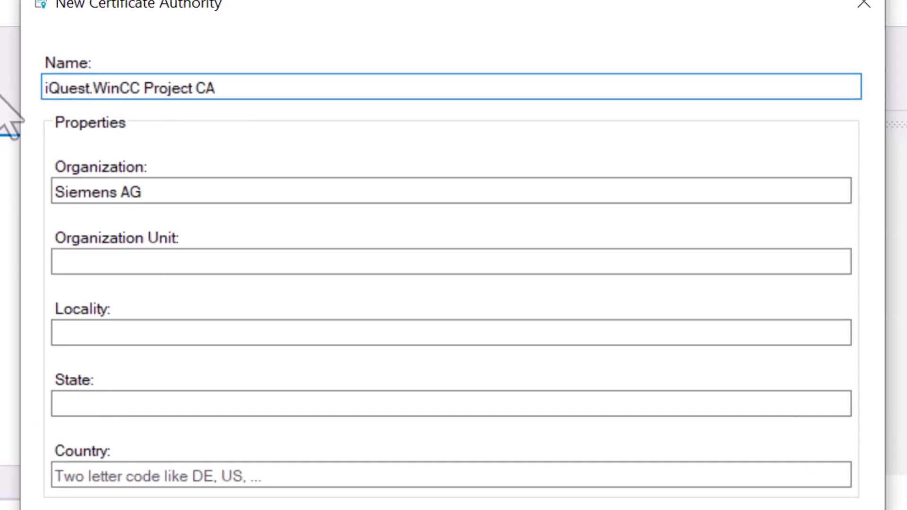
pyautogui.write('Automation')
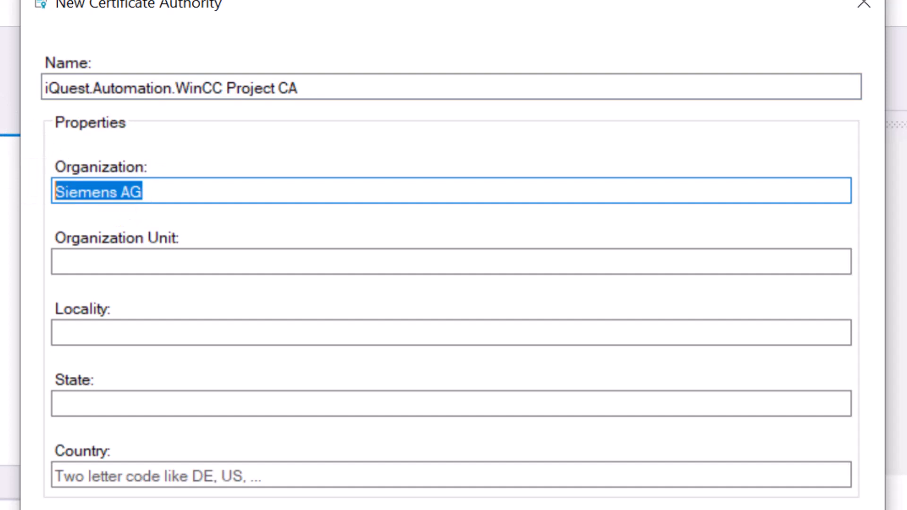
pyautogui.write('iQUest')
pyautogui.click(452, 260)
pyautogui.write('Dev')
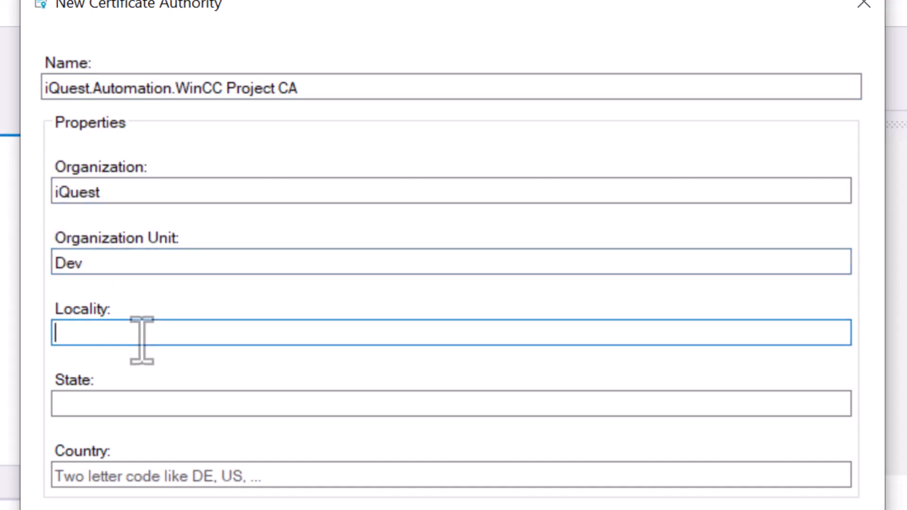
pyautogui.write('Alphaeretta')
pyautogui.click(452, 403)
pyautogui.write('GA')
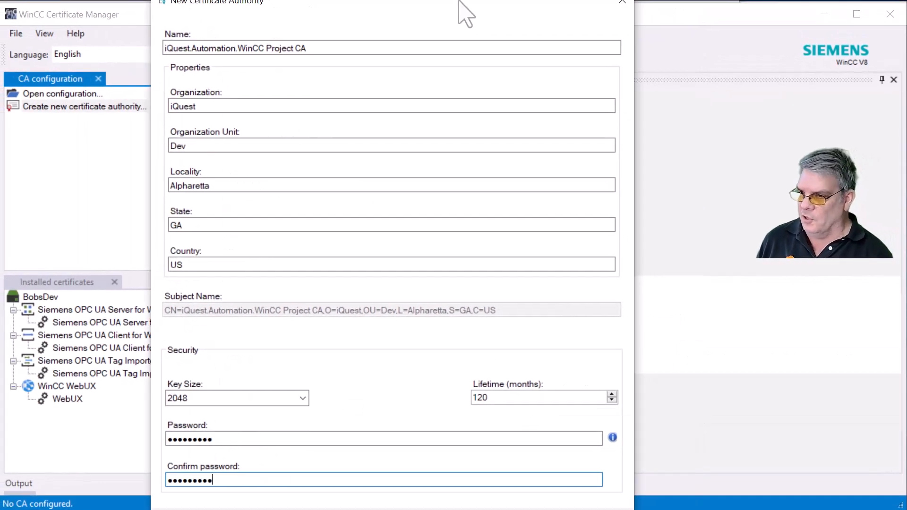
pyautogui.moveTo(465, 11); pyautogui.dragTo(434, 40)
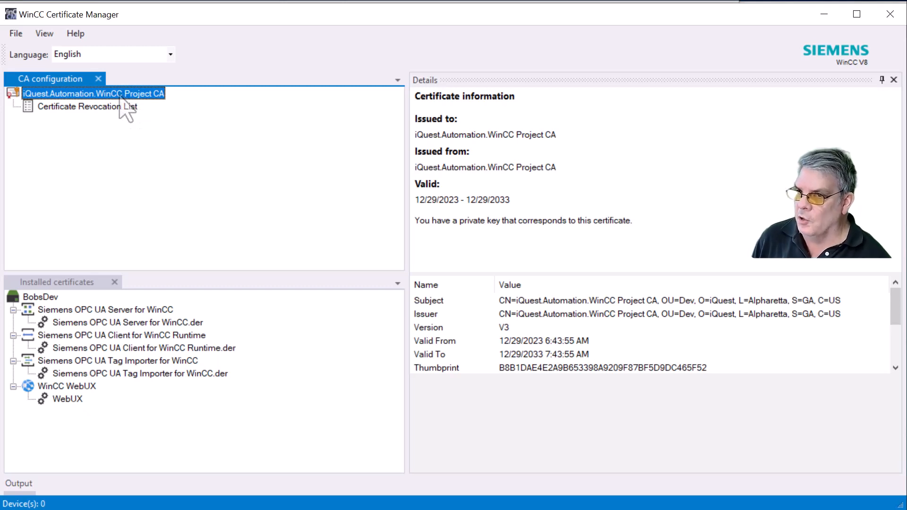
# Add device BOBSDEV with IP address 192.168.1.85 under the project CA.
pyautogui.rightClick(93, 94)
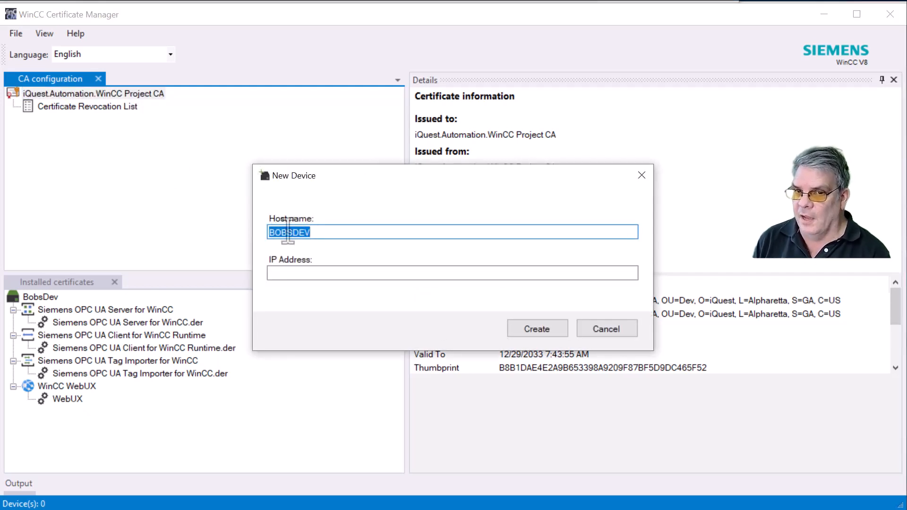
pyautogui.click(453, 272)
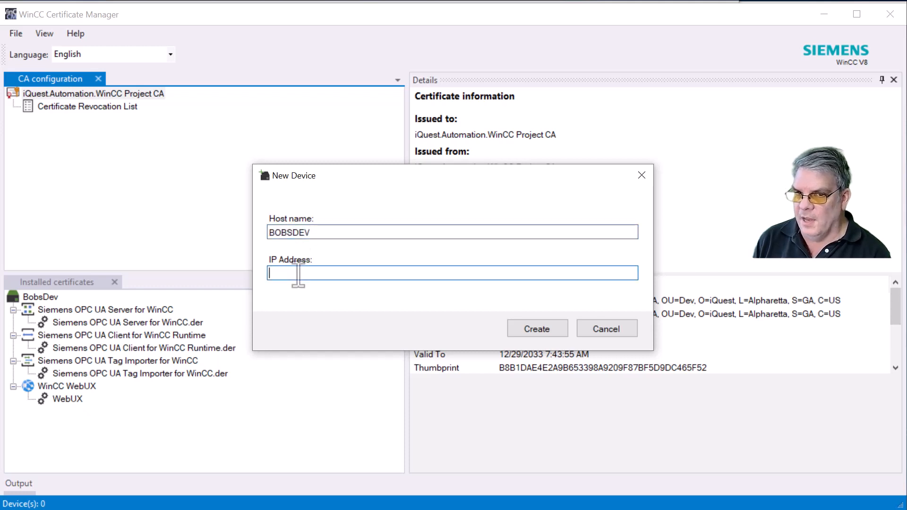
pyautogui.write('192.168.')
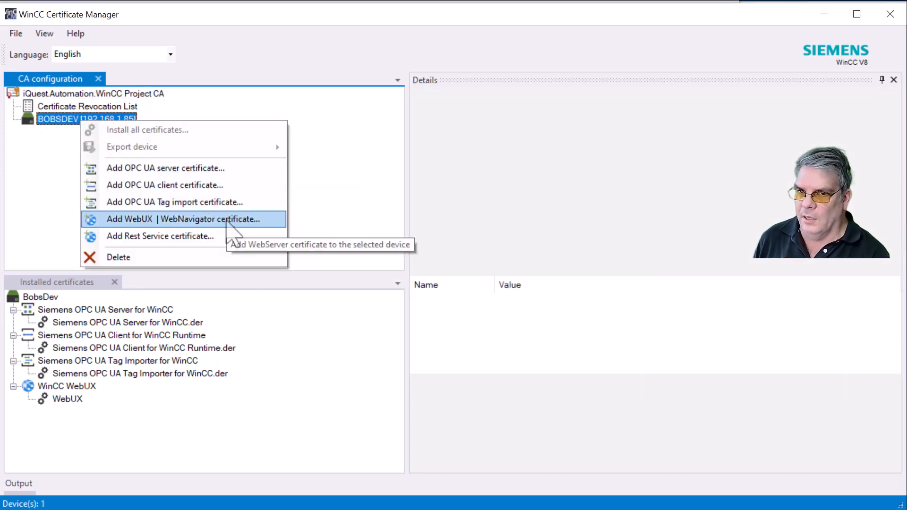
pyautogui.moveTo(257, 168)
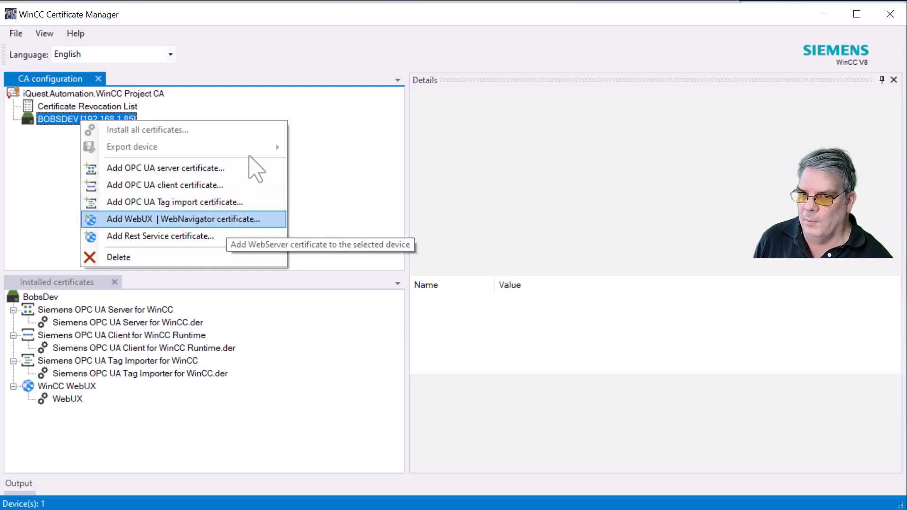
# Give BOBSDEV WebServer, OPC UA Server, Tag Importer and REST Service certificates and install them all.
pyautogui.click(185, 218)
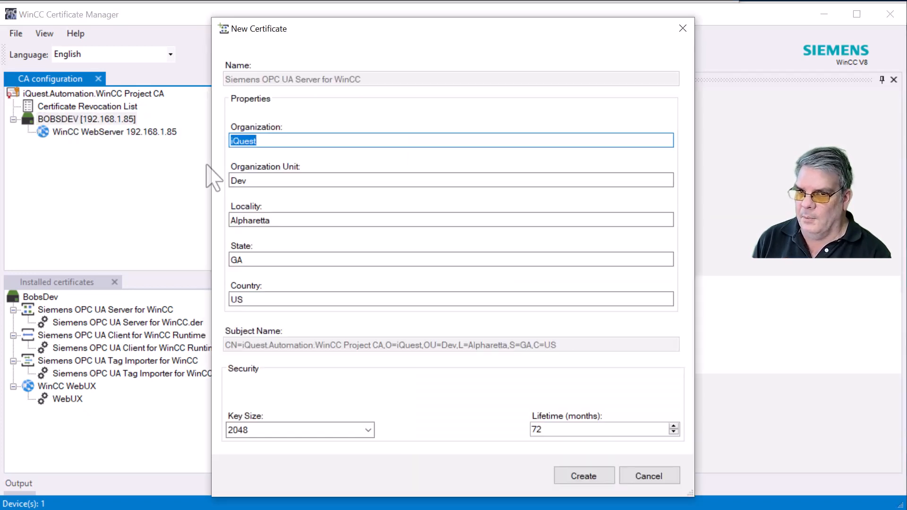
pyautogui.click(583, 475)
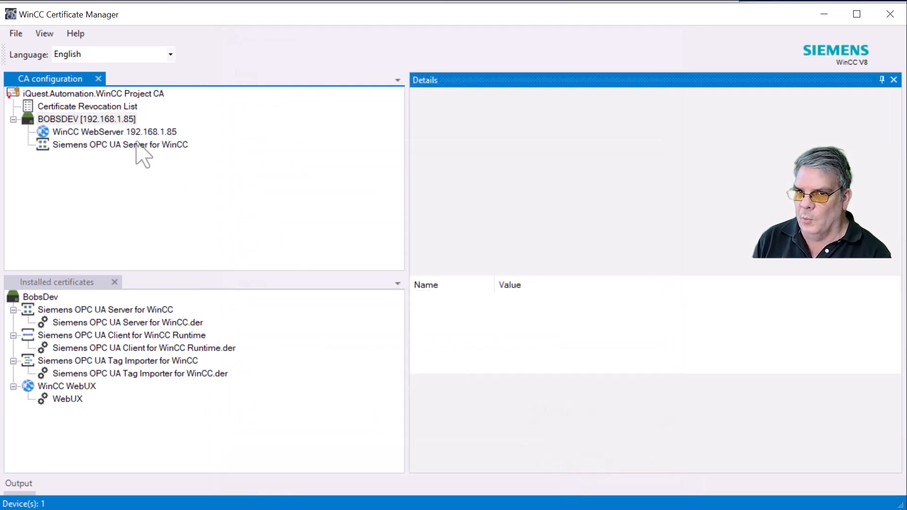
pyautogui.rightClick(86, 119)
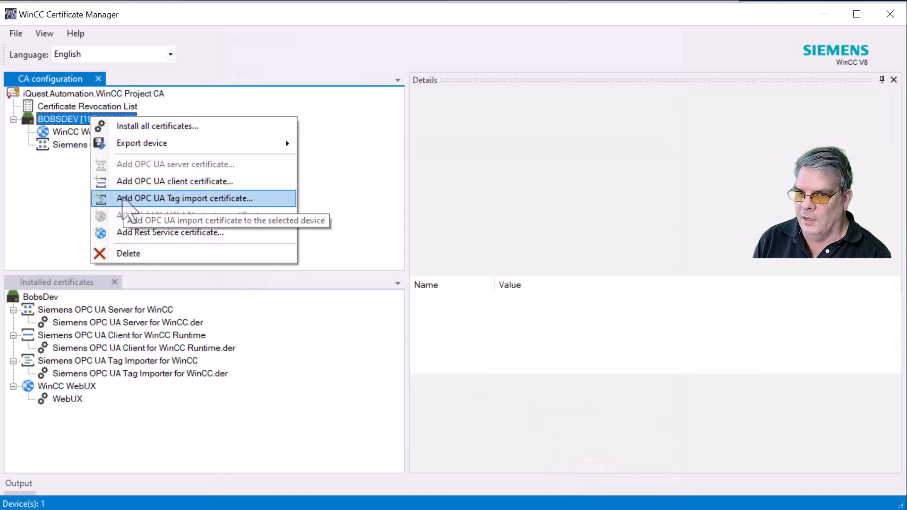
pyautogui.click(184, 198)
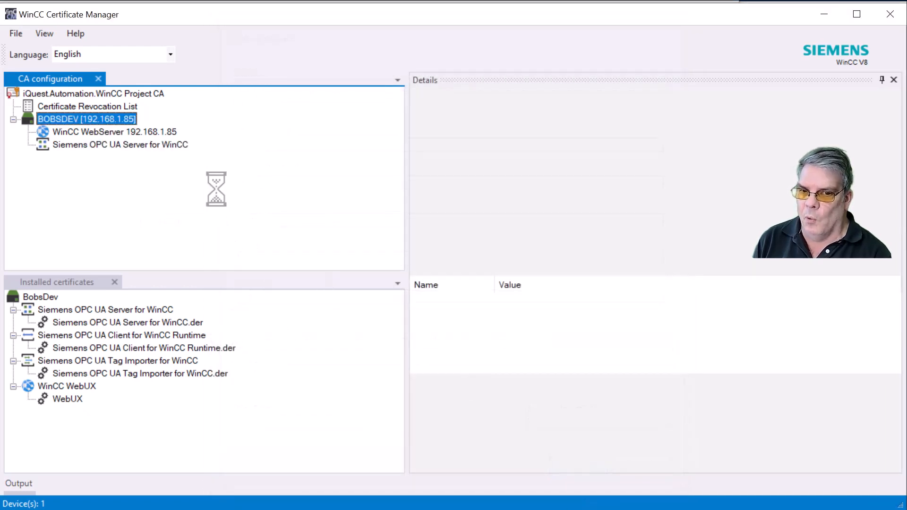
pyautogui.rightClick(87, 119)
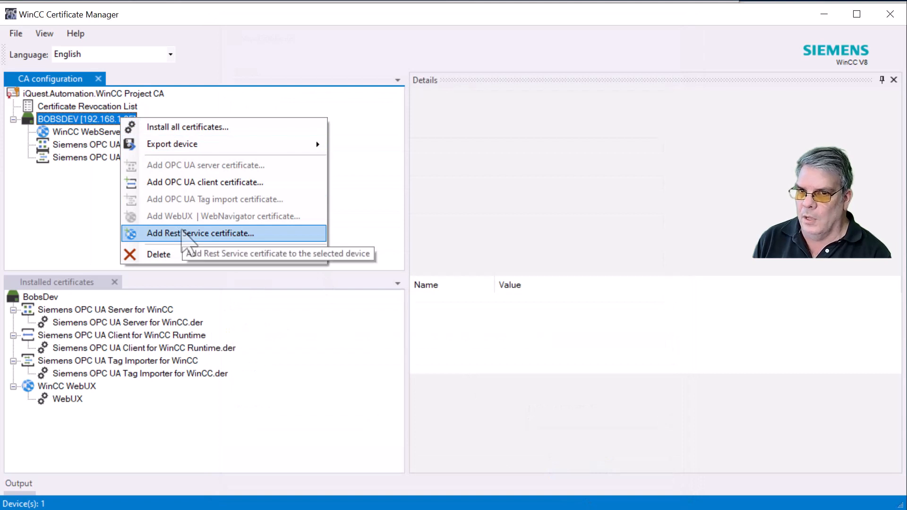
pyautogui.click(201, 233)
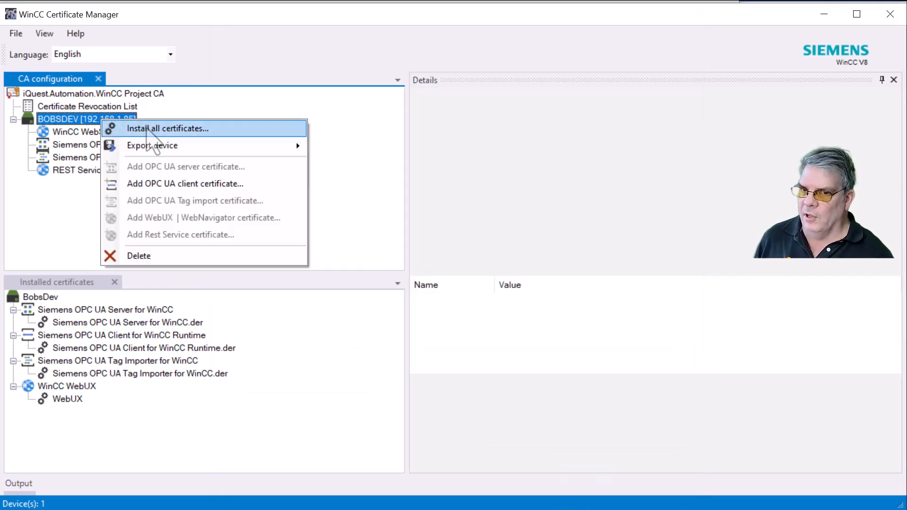
pyautogui.moveTo(169, 128)
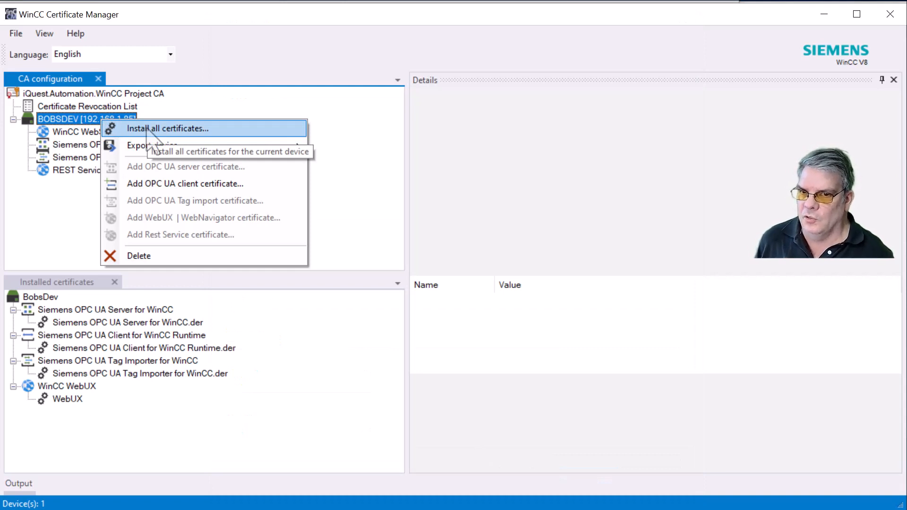
pyautogui.click(168, 128)
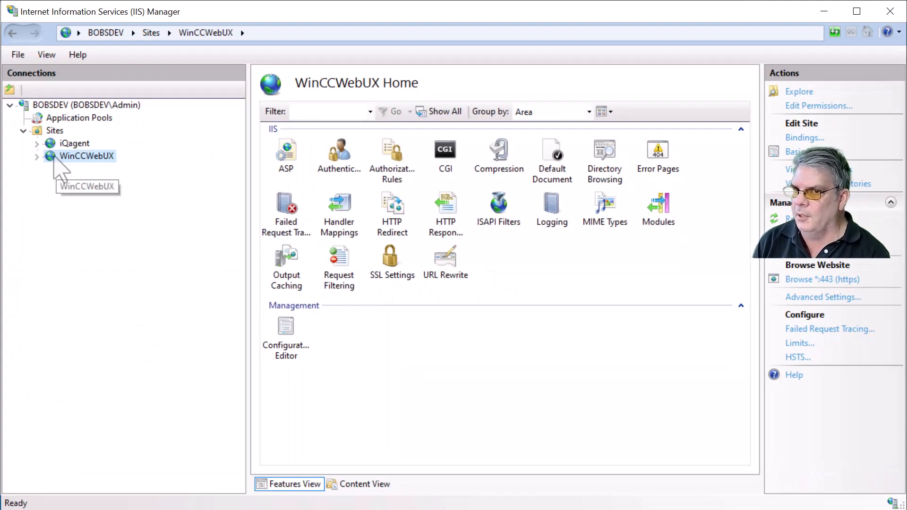
# Confirm the WinCCWebUX https binding on port 443 uses the WinCC WebServer 192.168.1.85 certificate.
pyautogui.click(804, 137)
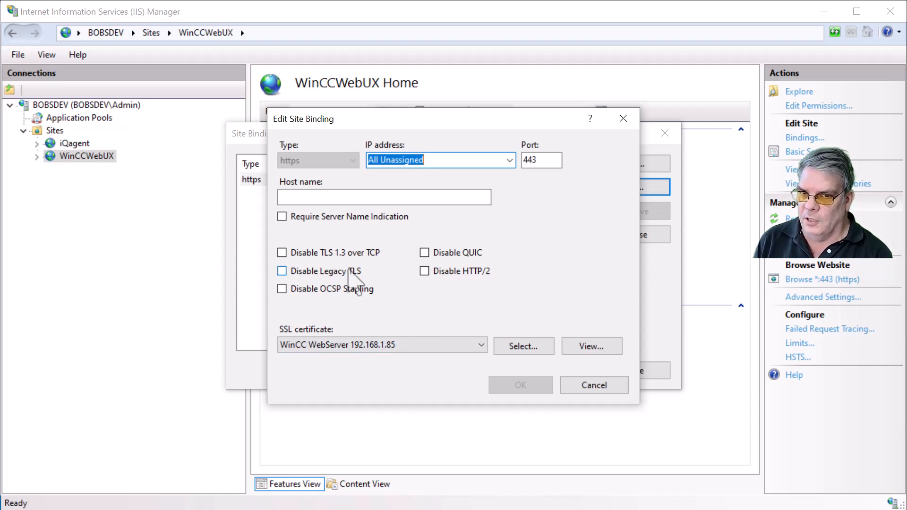
pyautogui.click(593, 386)
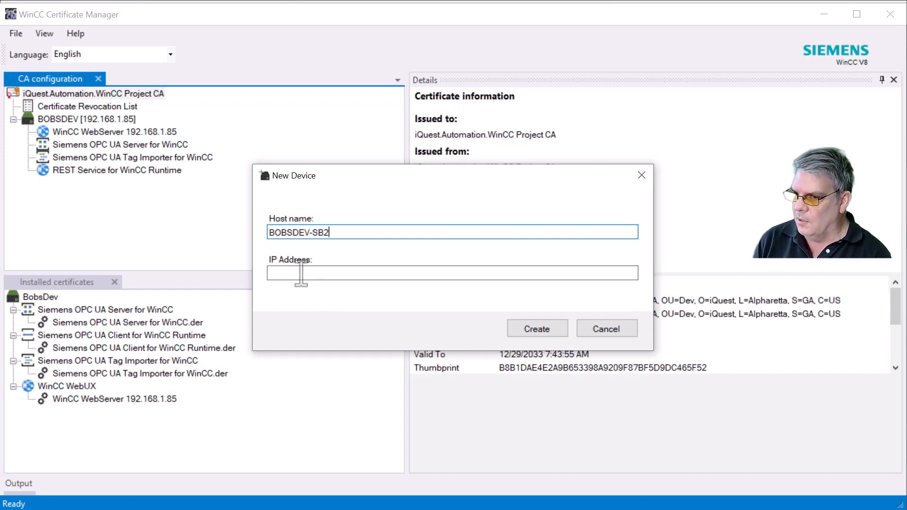
# Create device BOBSDEV-SB2 at 192.168.1.20 and add a Siemens OPC UA Client certificate to it.
pyautogui.write('192.168.1.20')
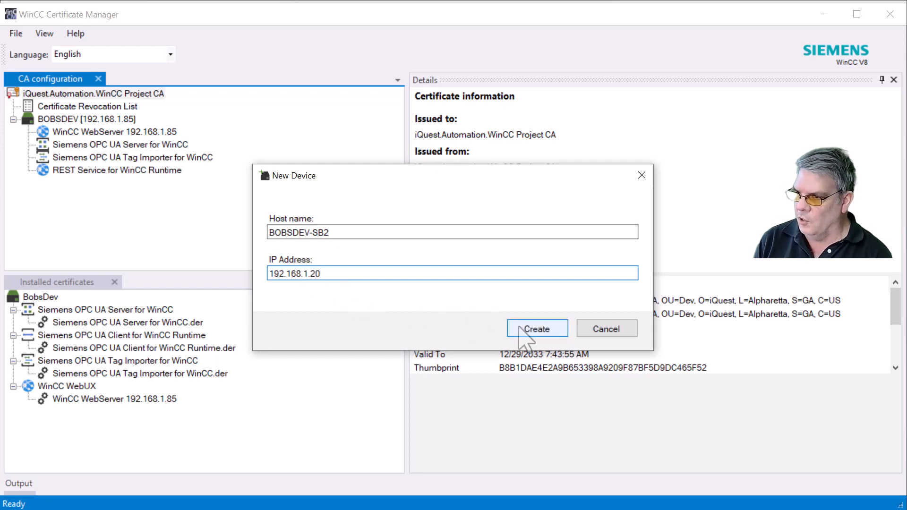
pyautogui.click(537, 328)
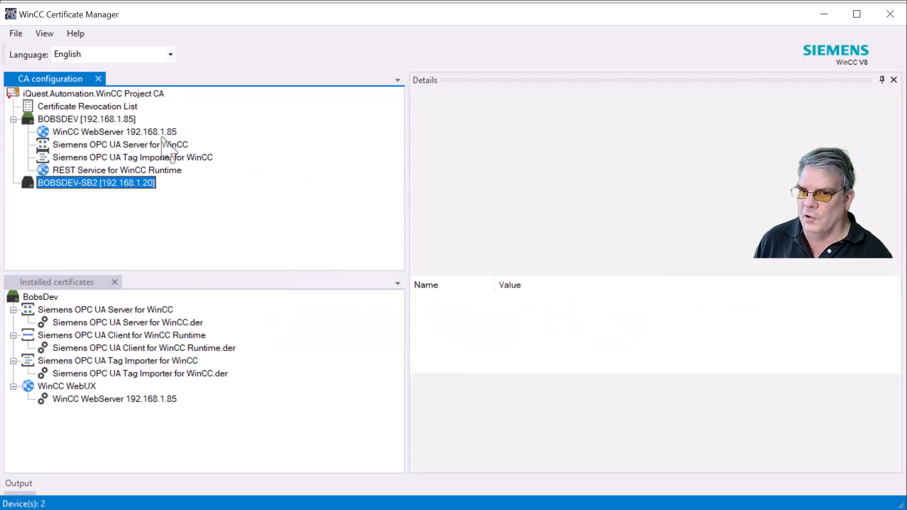
pyautogui.rightClick(95, 182)
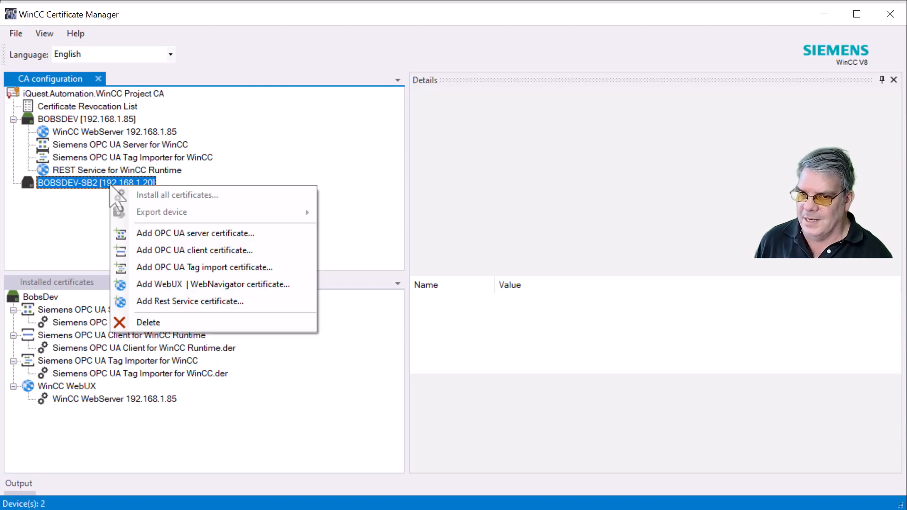
pyautogui.click(195, 249)
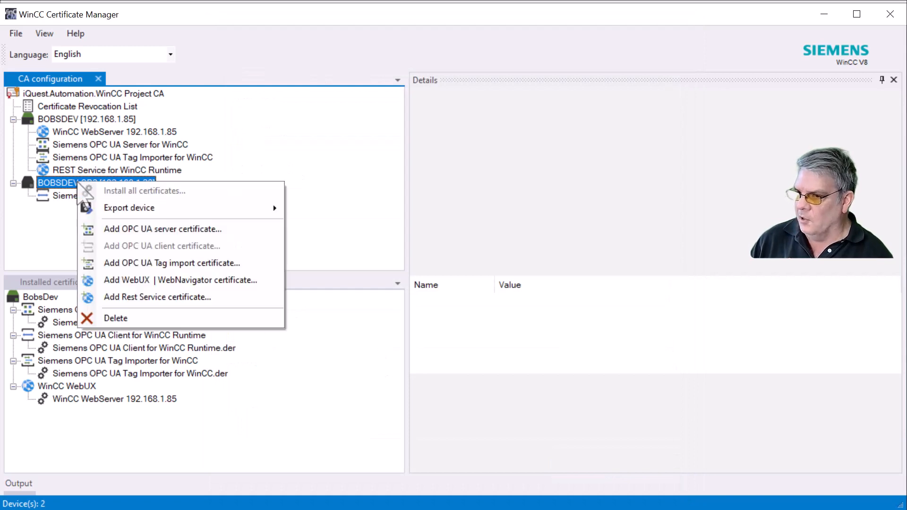
pyautogui.moveTo(145, 191)
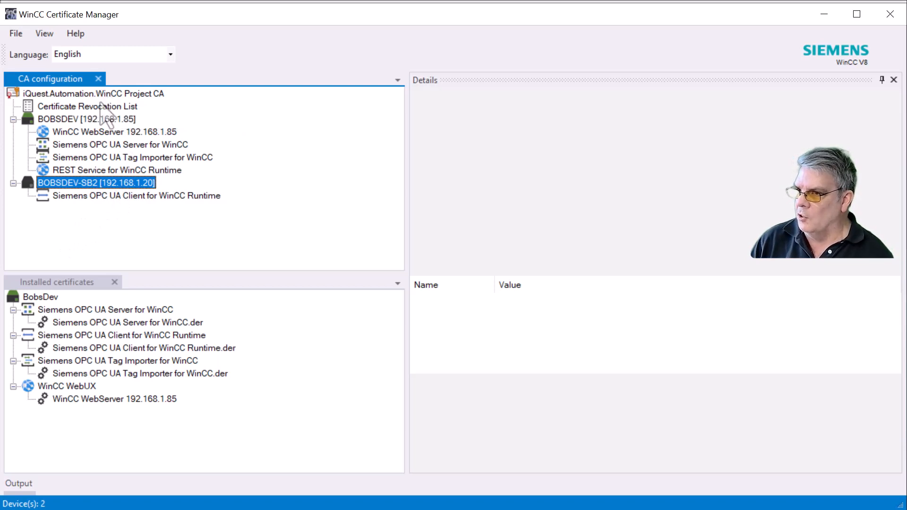
# Export the project CA's public certificate in DER format to Desktop\CERTS.
pyautogui.click(94, 93)
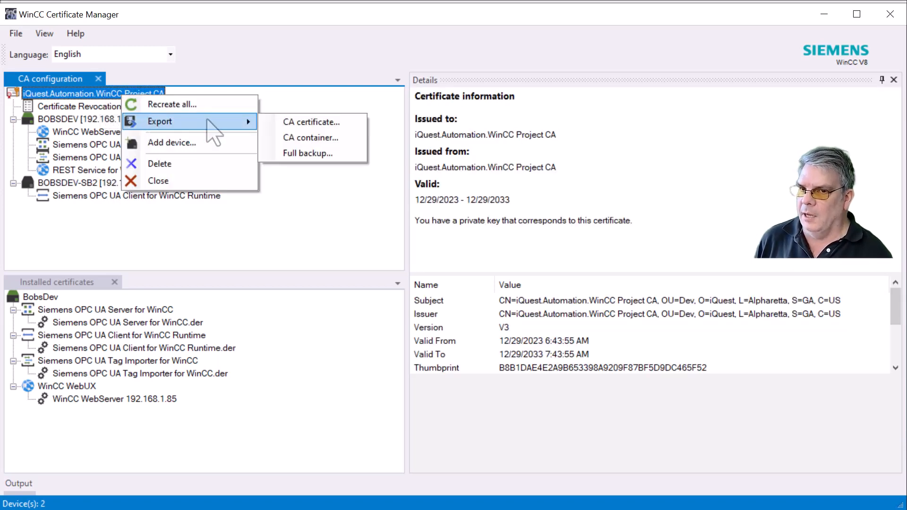
pyautogui.click(310, 122)
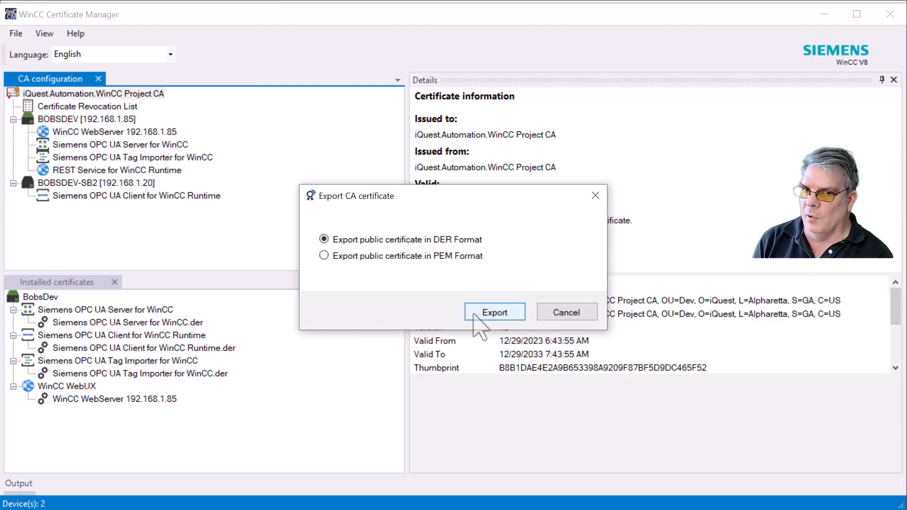
pyautogui.click(494, 313)
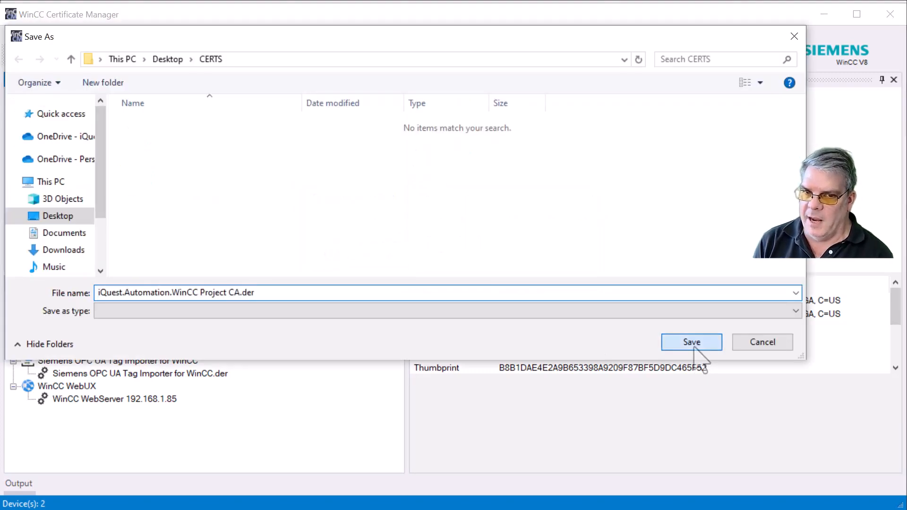
pyautogui.click(690, 342)
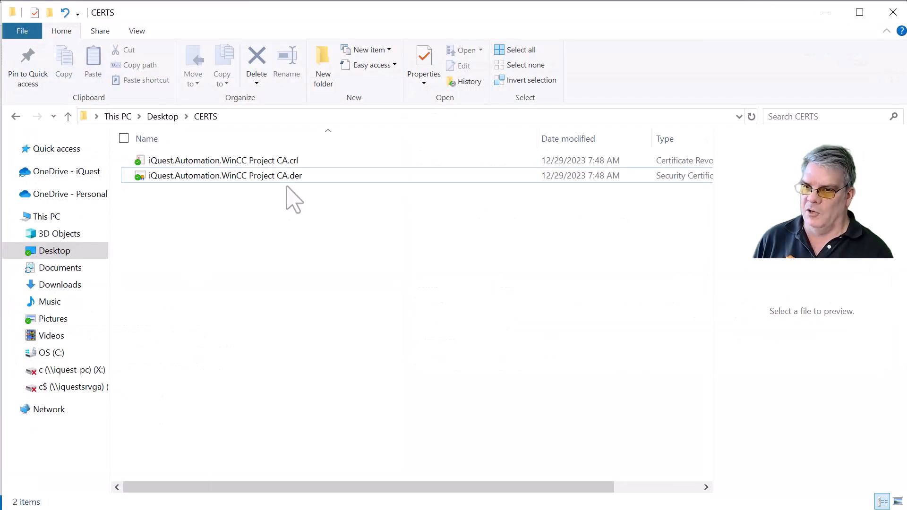
pyautogui.moveTo(231, 160)
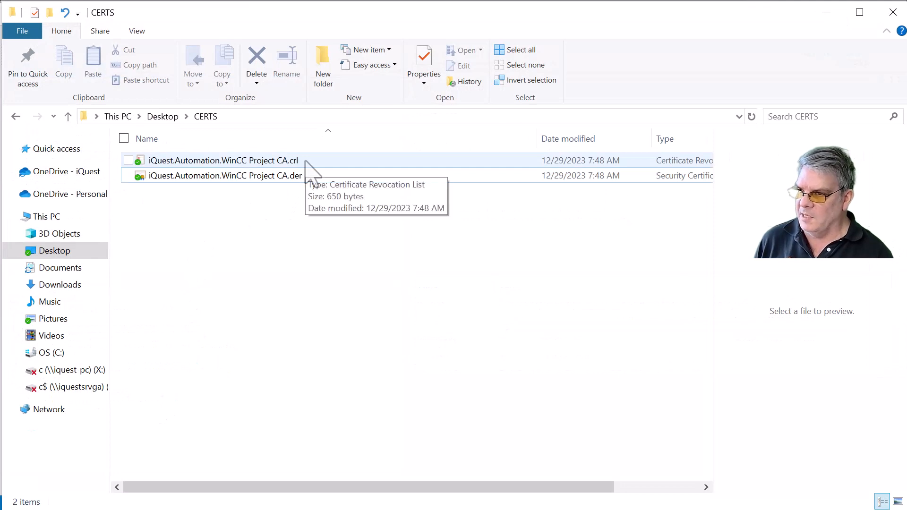
# Select the project CA .crl file in the CERTS folder and bring up its actions.
pyautogui.click(223, 160)
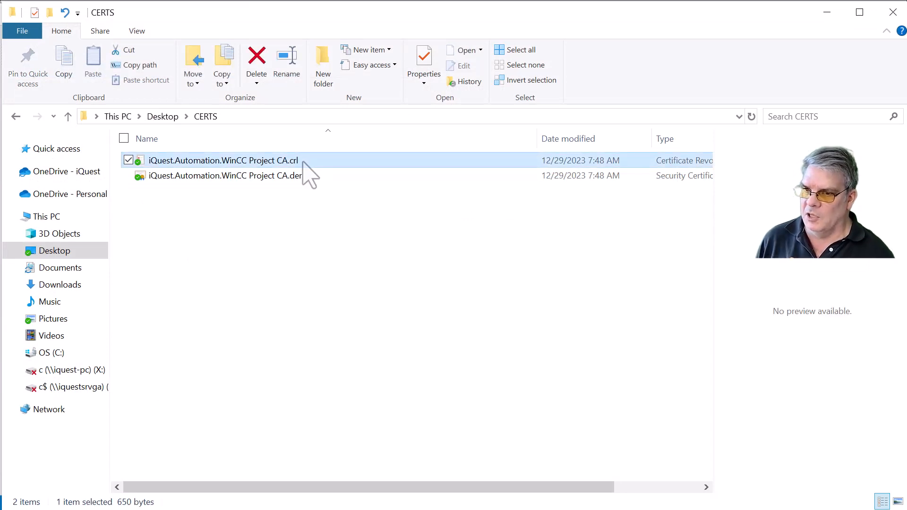
pyautogui.rightClick(225, 175)
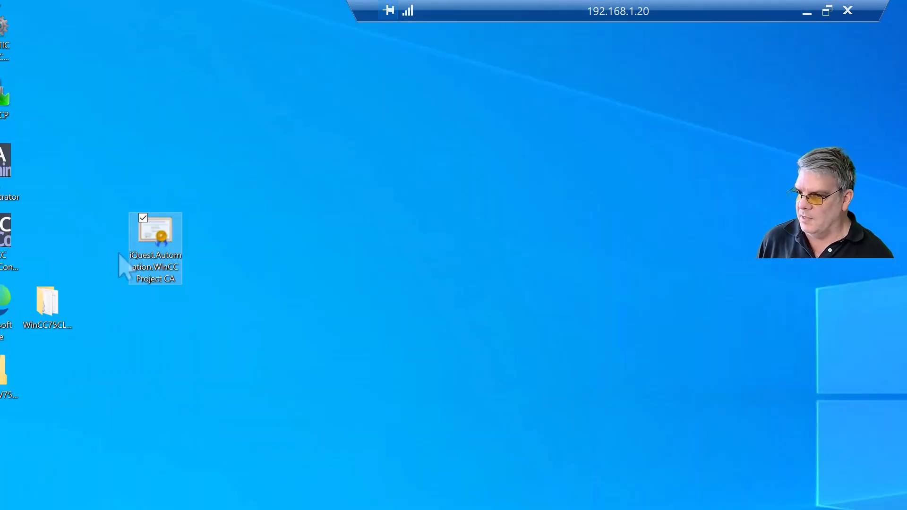
# Open the project CA certificate file on the remote desktop, which reports it as untrusted.
pyautogui.moveTo(154, 247); pyautogui.dragTo(478, 179)
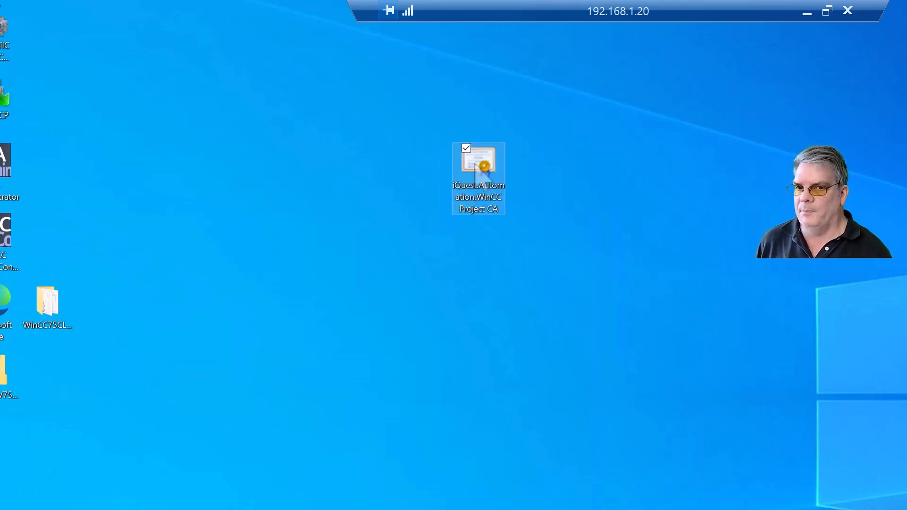
pyautogui.doubleClick(478, 168)
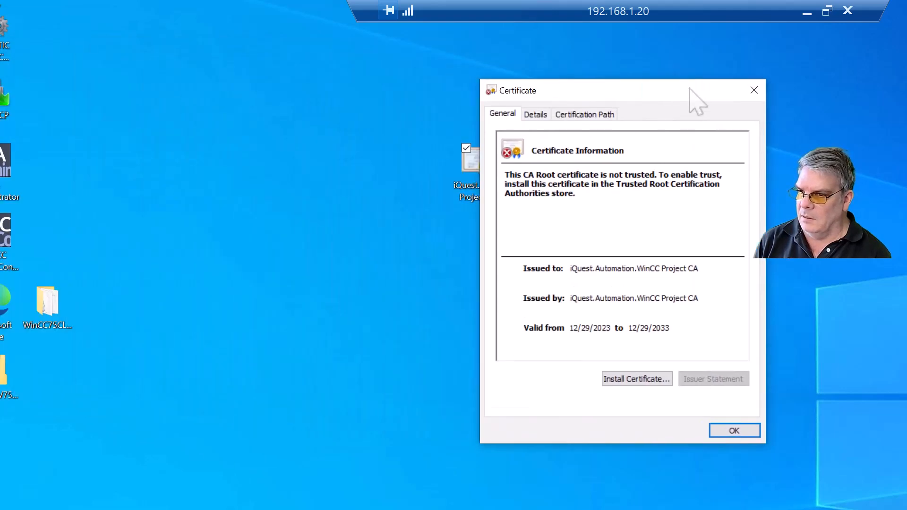
pyautogui.moveTo(621, 91); pyautogui.dragTo(703, 96)
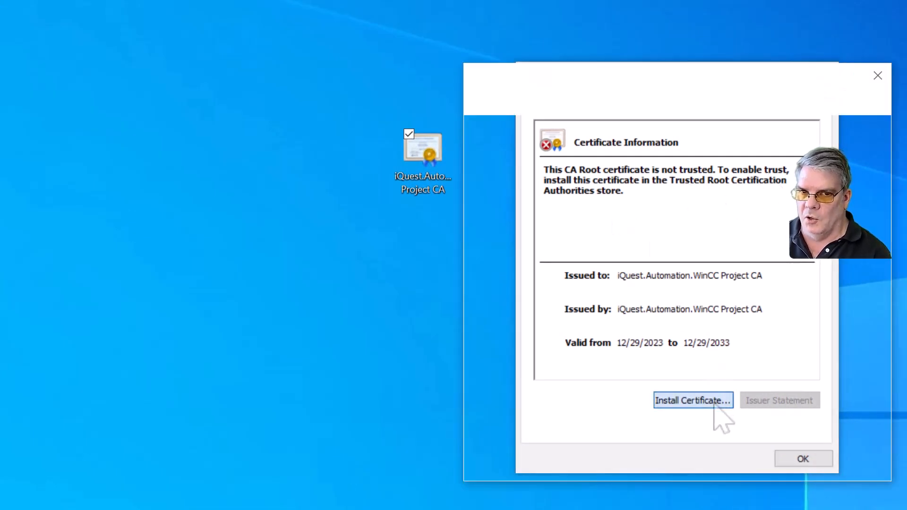
# Import the project CA certificate for the Local Machine into the Trusted Root Certification Authorities store.
pyautogui.click(692, 401)
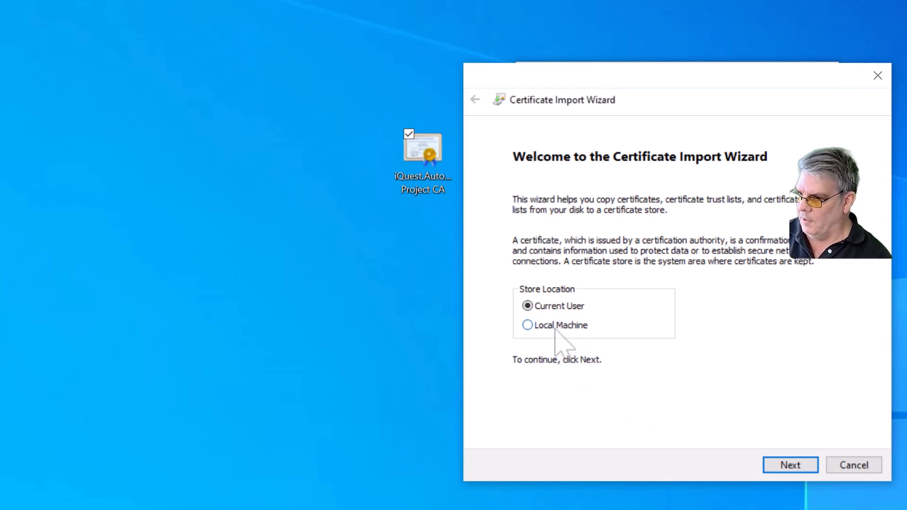
pyautogui.click(527, 325)
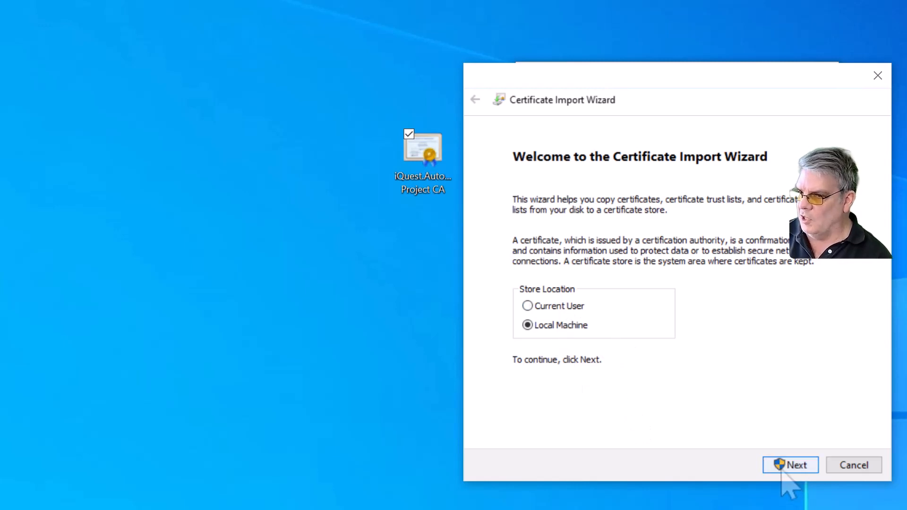
pyautogui.click(789, 464)
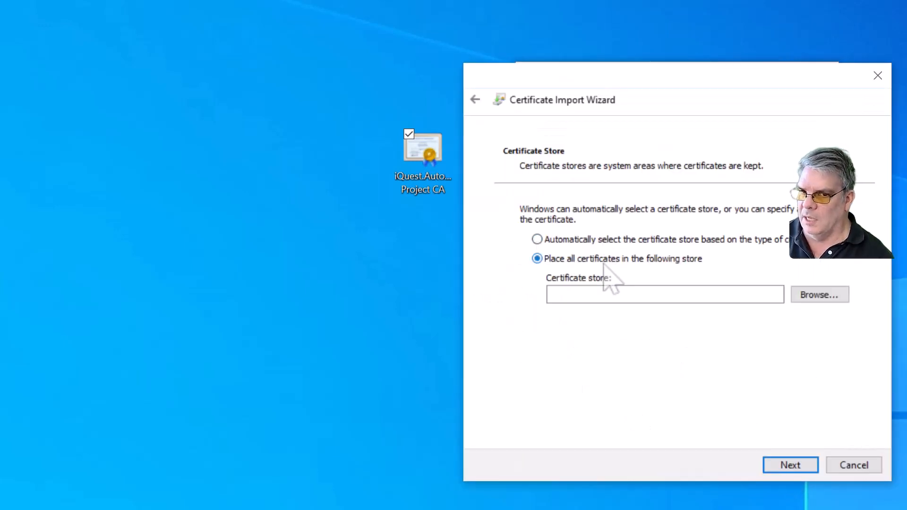
pyautogui.click(818, 295)
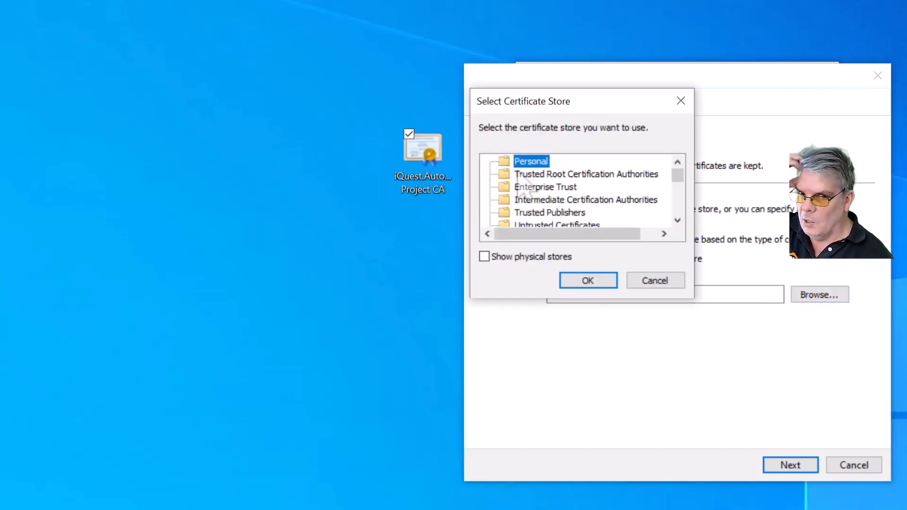
pyautogui.click(585, 174)
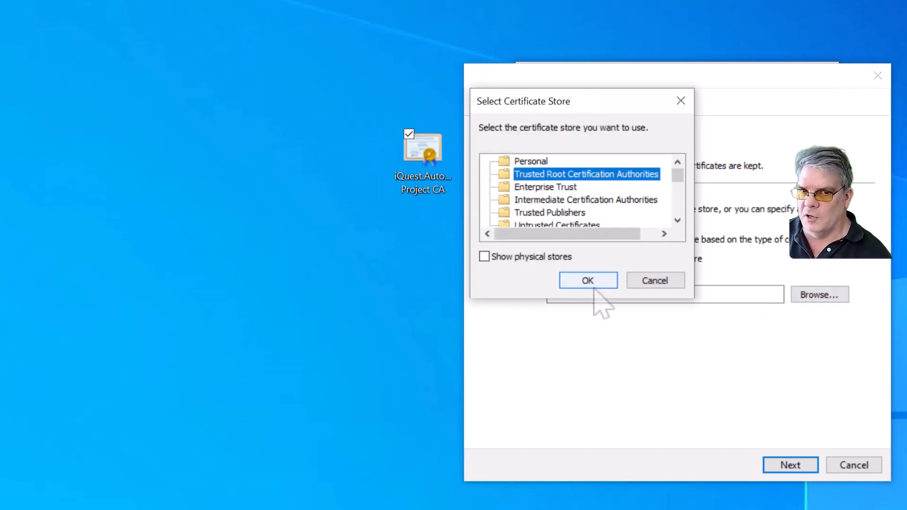
pyautogui.click(587, 281)
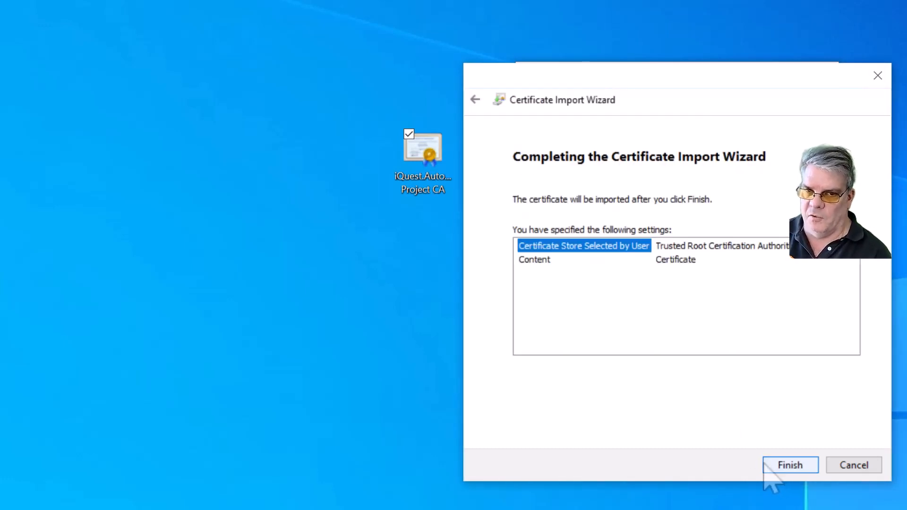
pyautogui.click(789, 465)
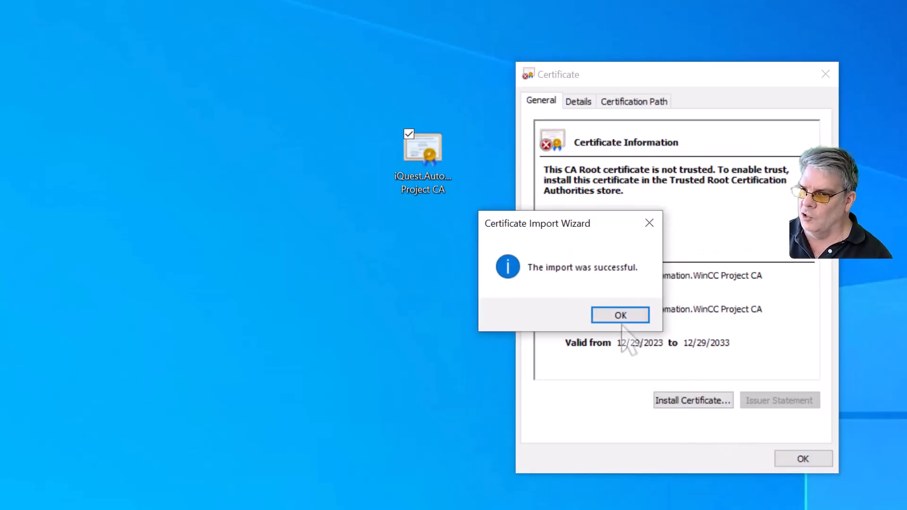
pyautogui.click(620, 314)
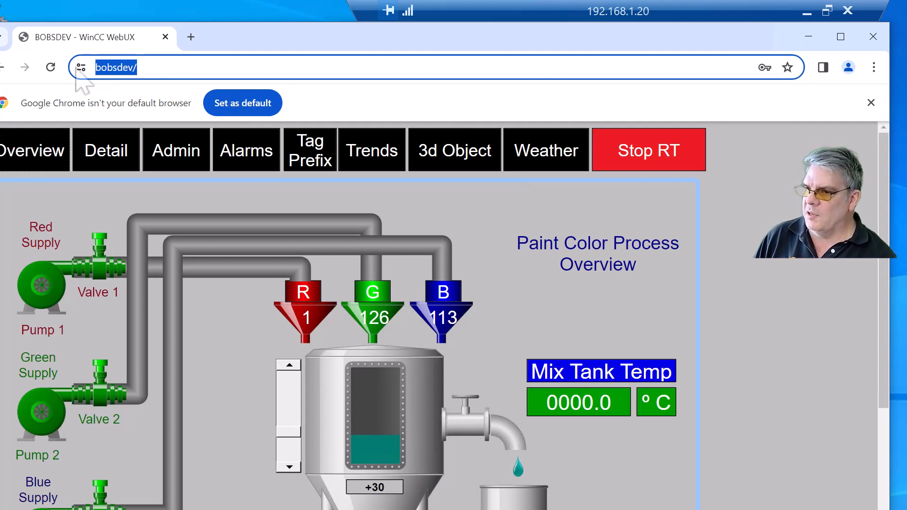
# Verify in Chrome's site info that bobsdev presents a valid BOBSDEV certificate issued by the project CA.
pyautogui.click(81, 67)
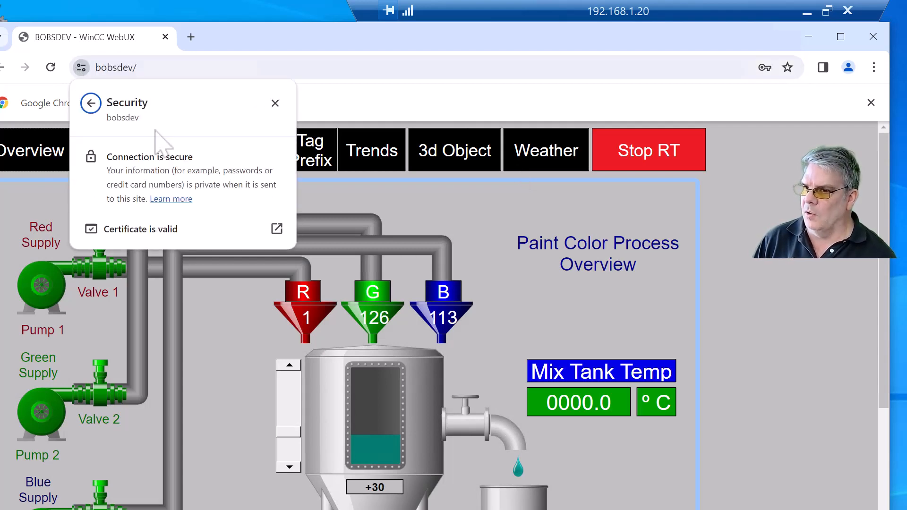
pyautogui.click(276, 229)
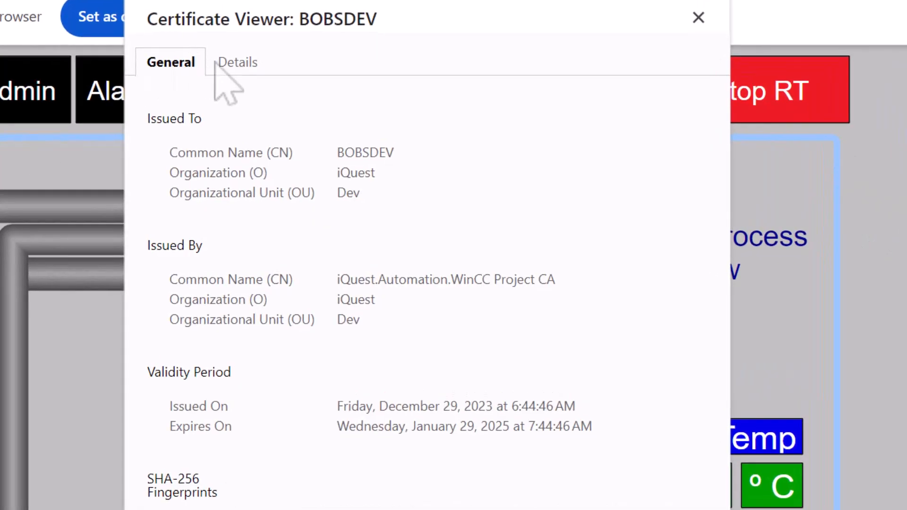
pyautogui.moveTo(437, 310)
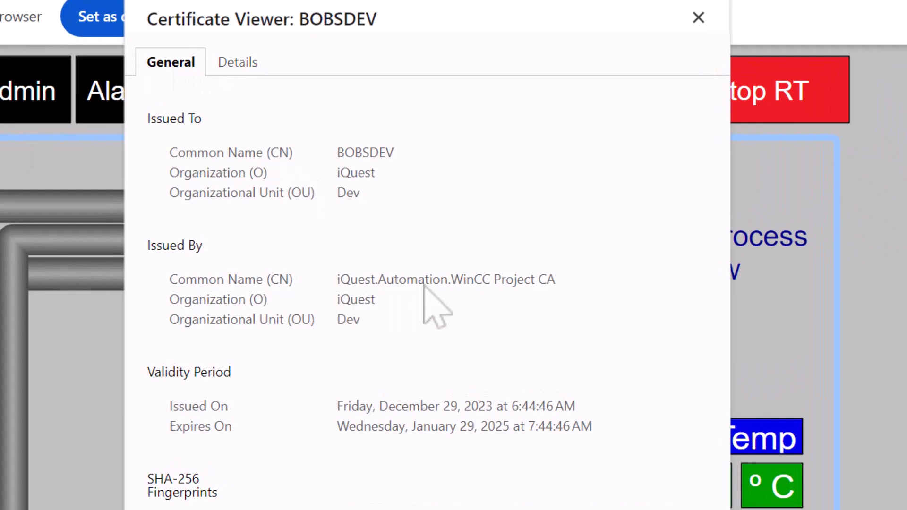
pyautogui.moveTo(425, 312)
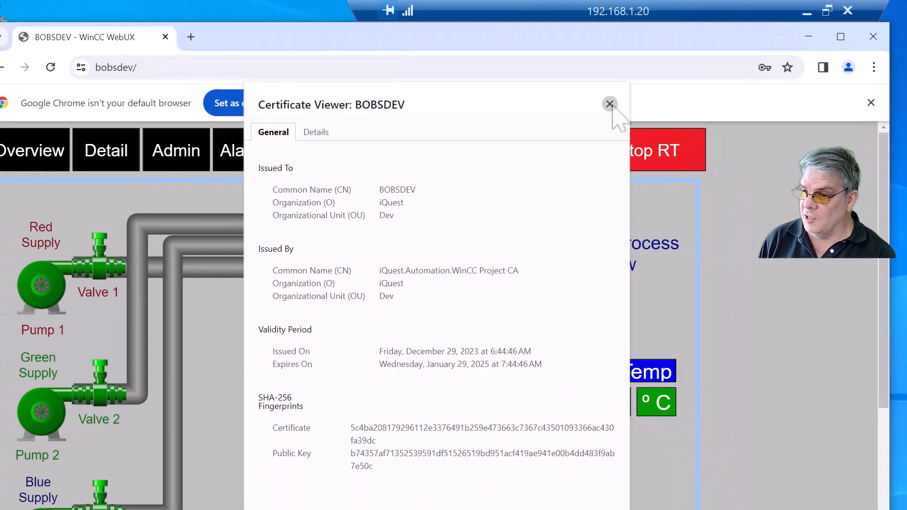
pyautogui.click(609, 104)
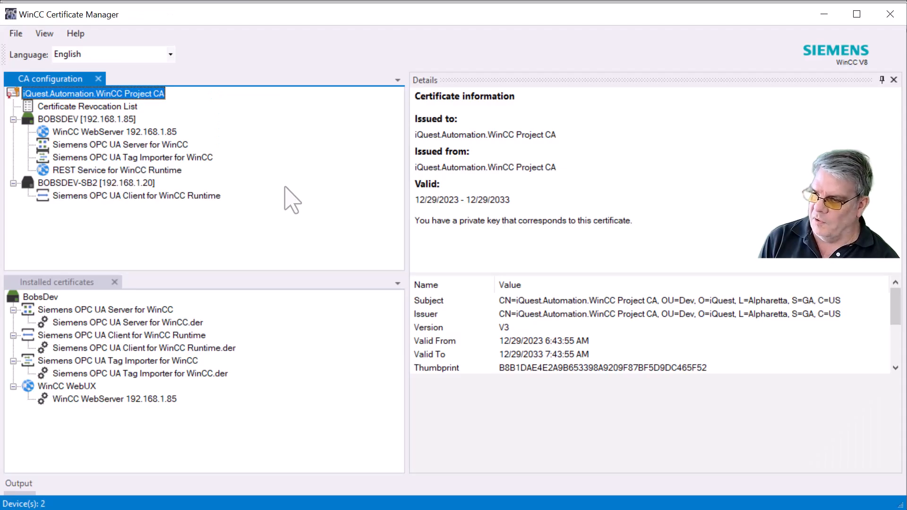
# Create a new REST Service certificate for device BOBSDEV-SB2.
pyautogui.rightClick(95, 183)
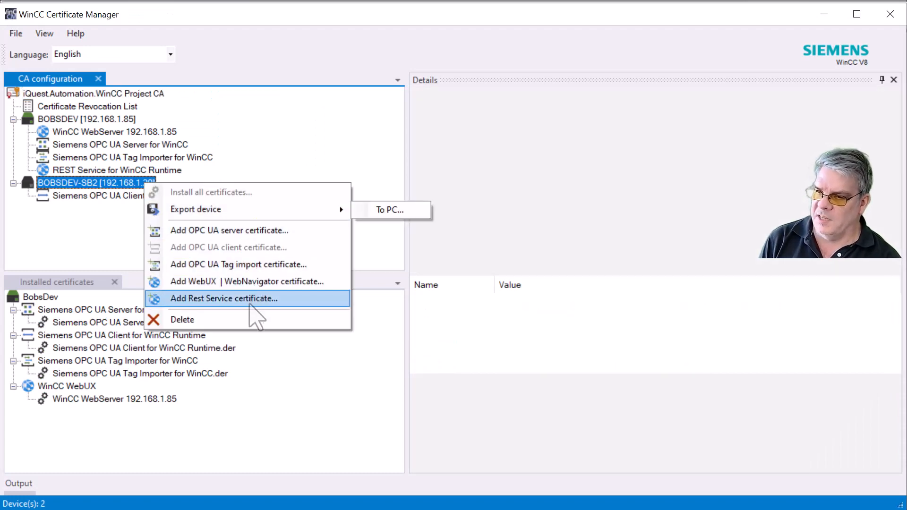
pyautogui.click(224, 298)
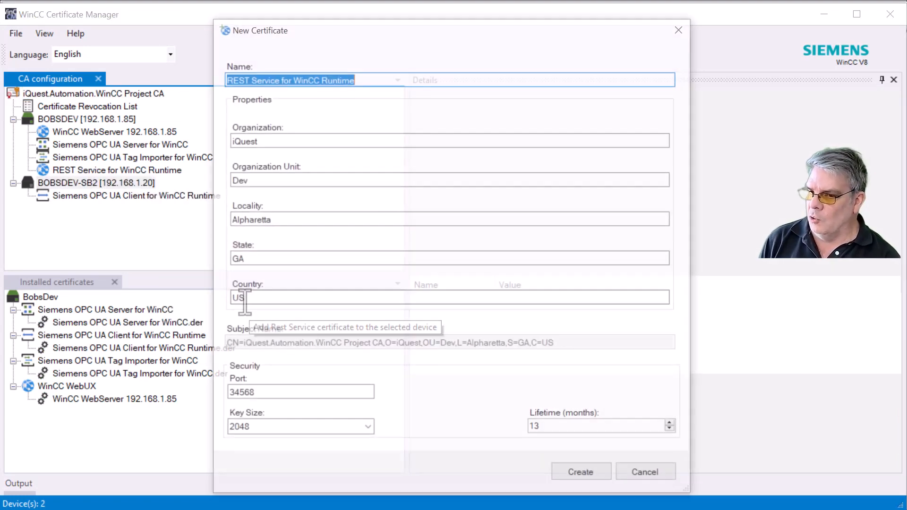
pyautogui.click(580, 472)
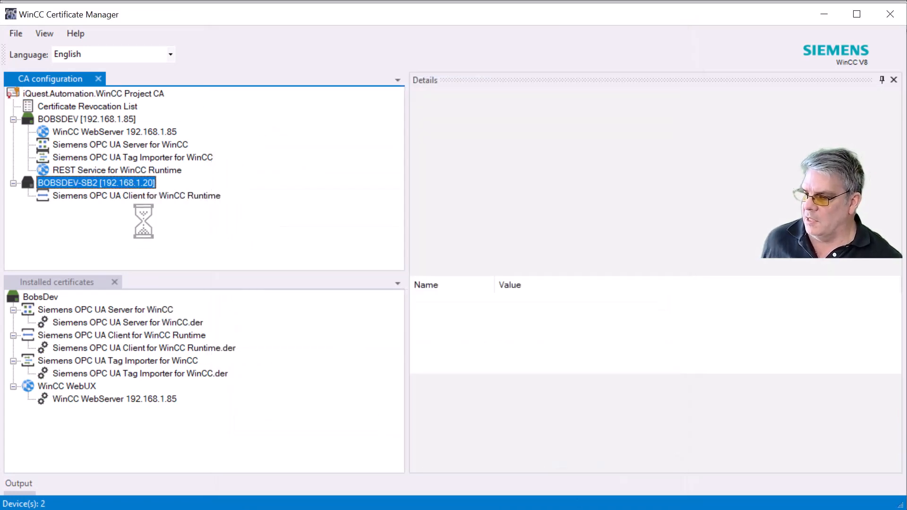